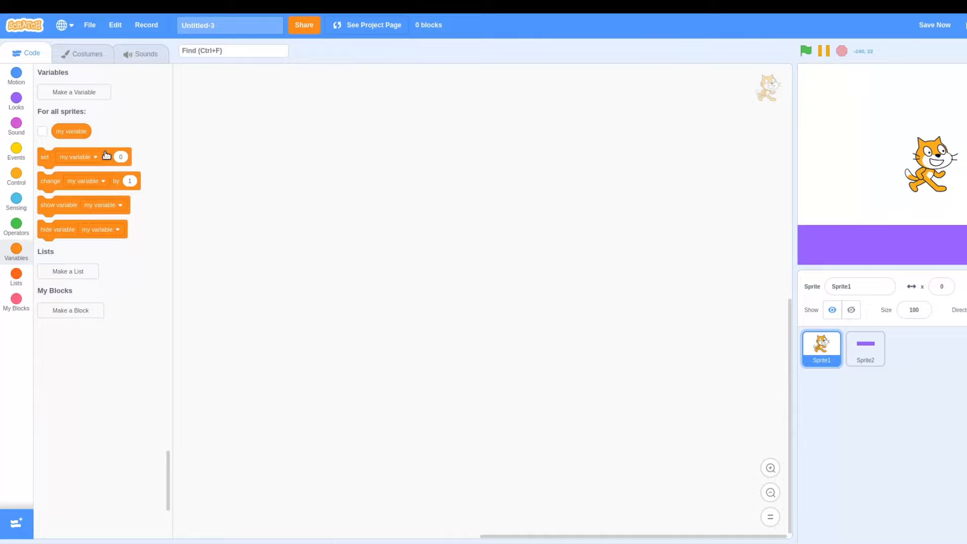
Create sprite-only variables x, y and yv via Make a Variable
click(74, 92)
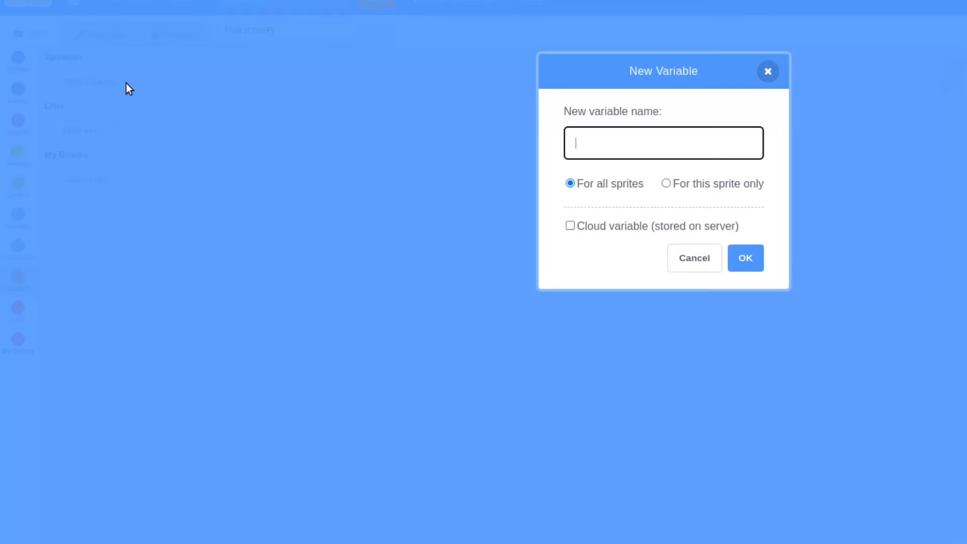
text(x)
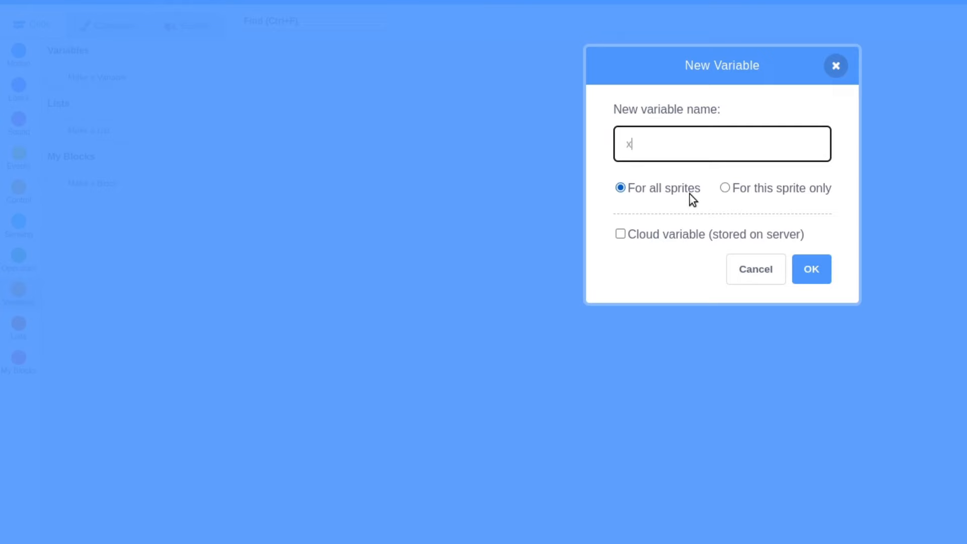
click(811, 269)
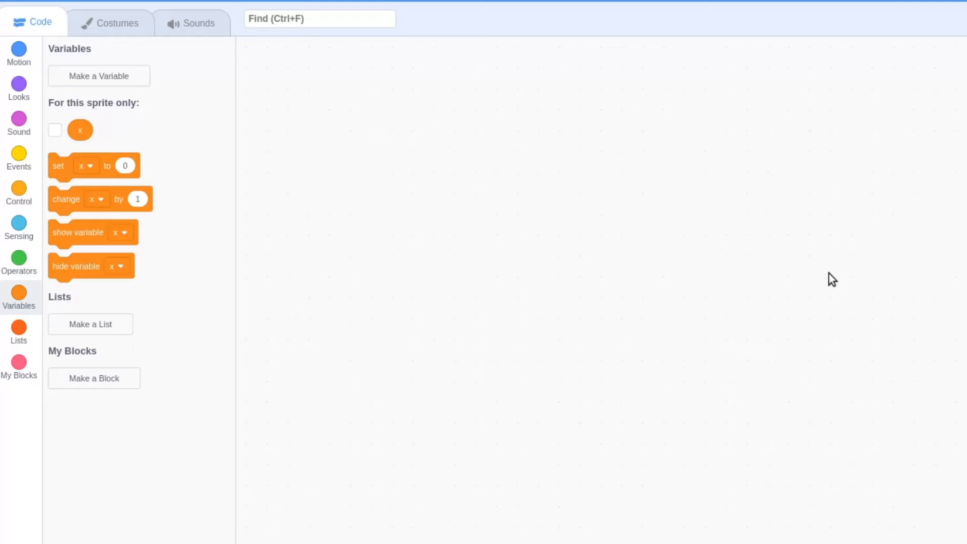
click(99, 76)
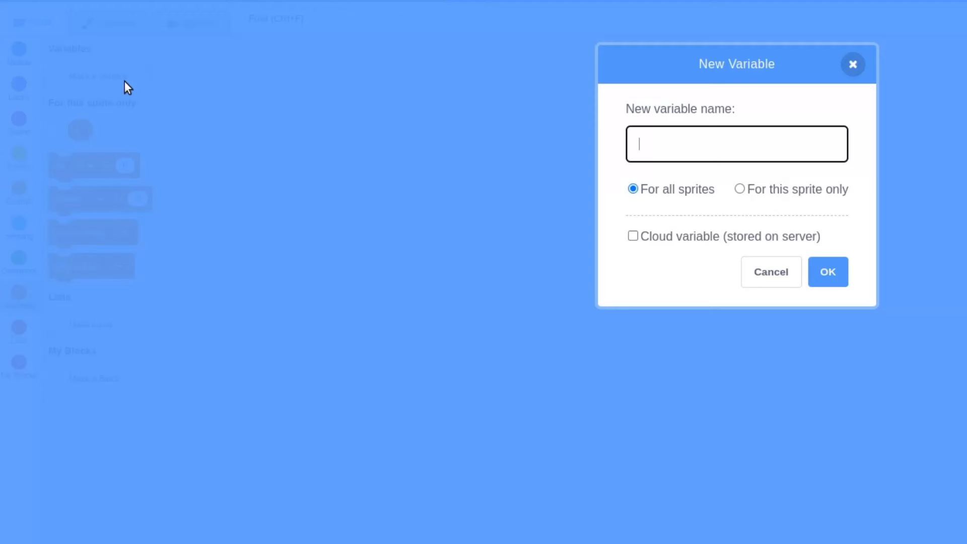
text(y)
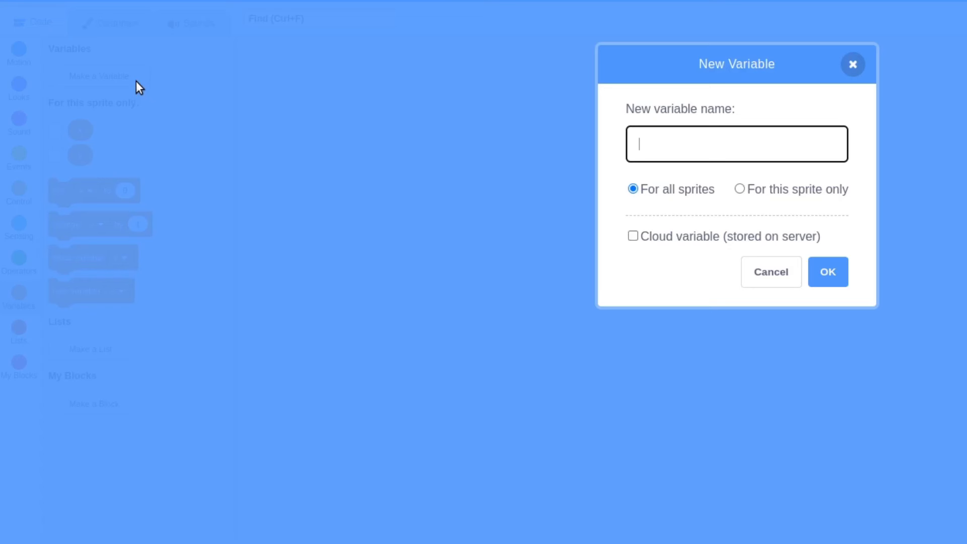
text(yv)
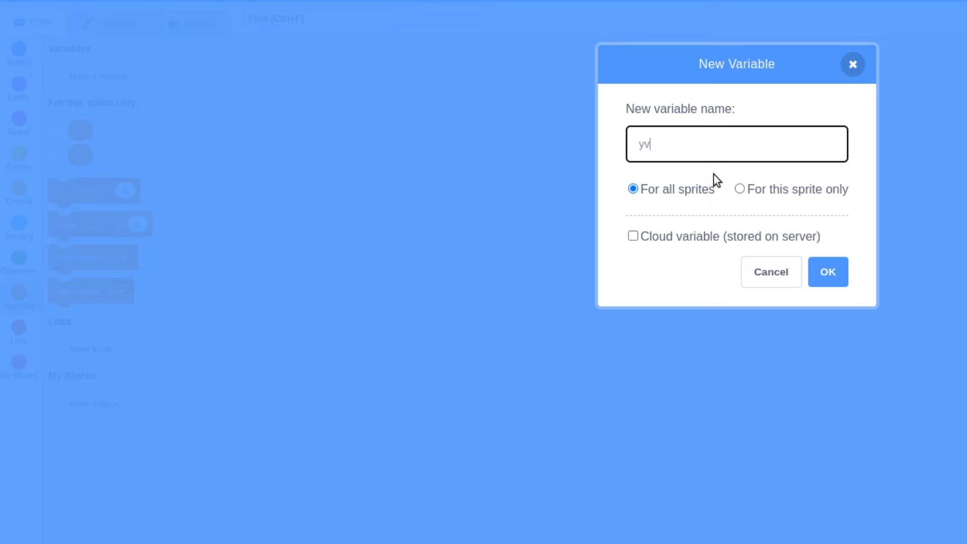
click(828, 272)
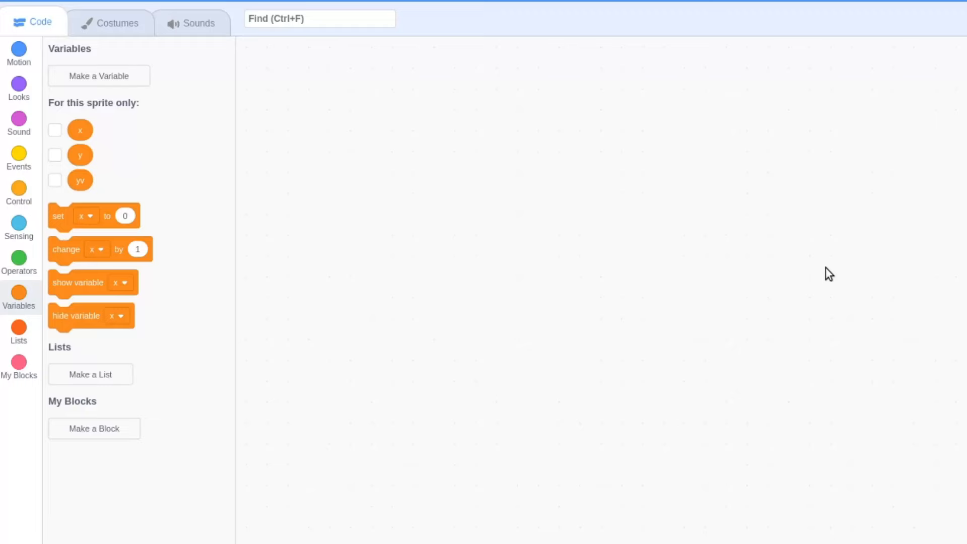
Create the sprite-only variable solid
click(99, 77)
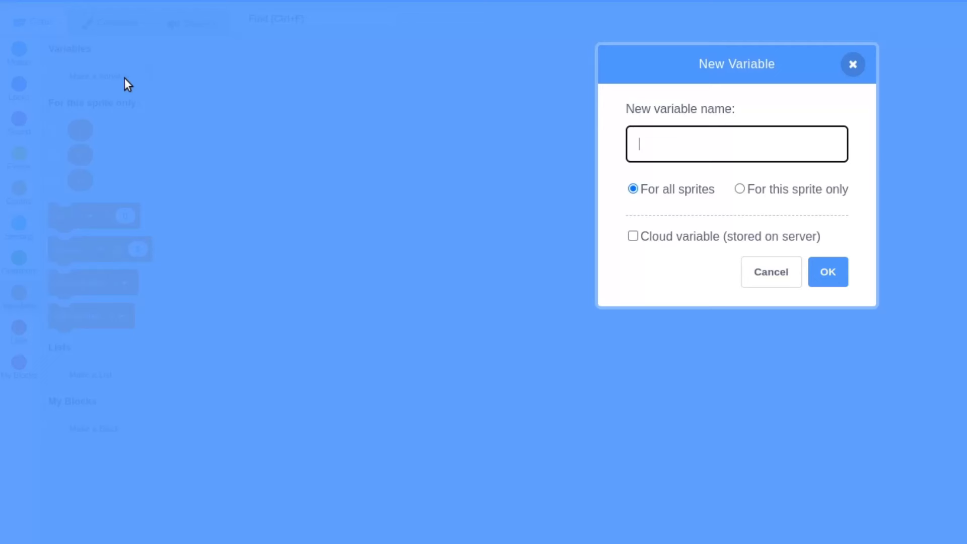
click(739, 190)
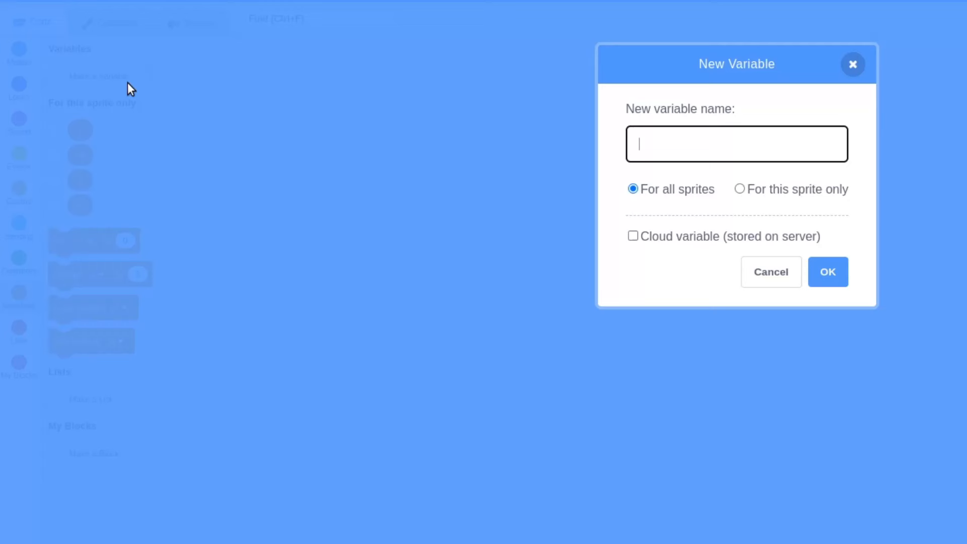
text(solid)
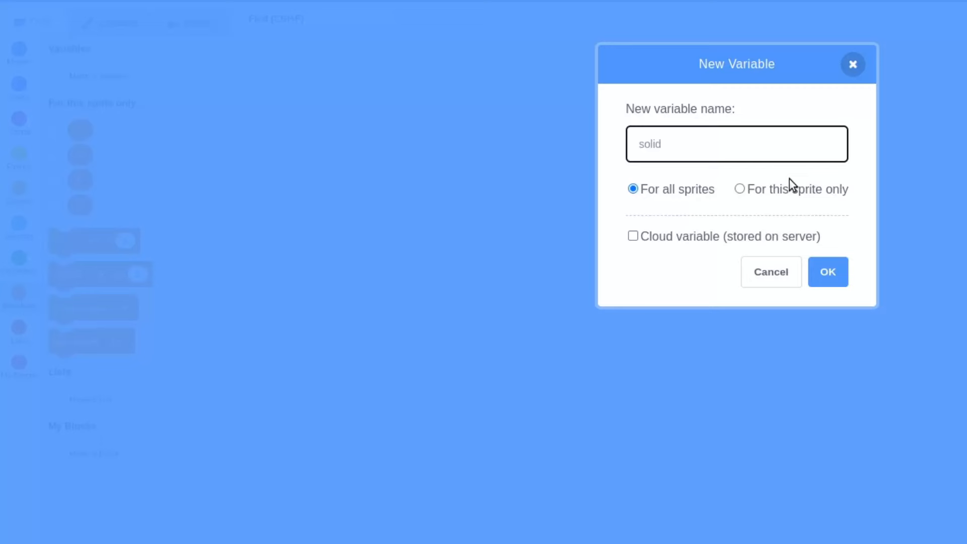
click(828, 272)
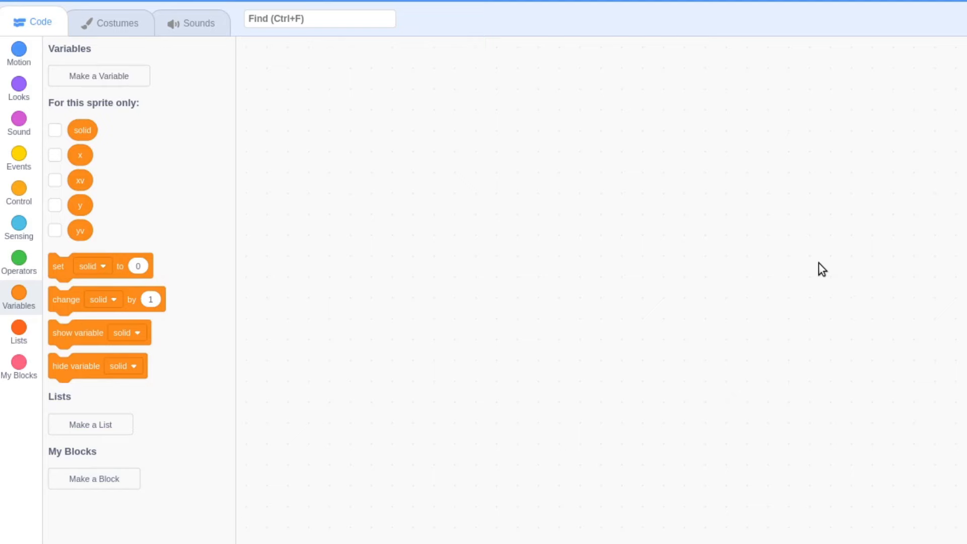
Build a green-flag script setting x, y, xv, yv to 0, then start Make a Block
click(19, 153)
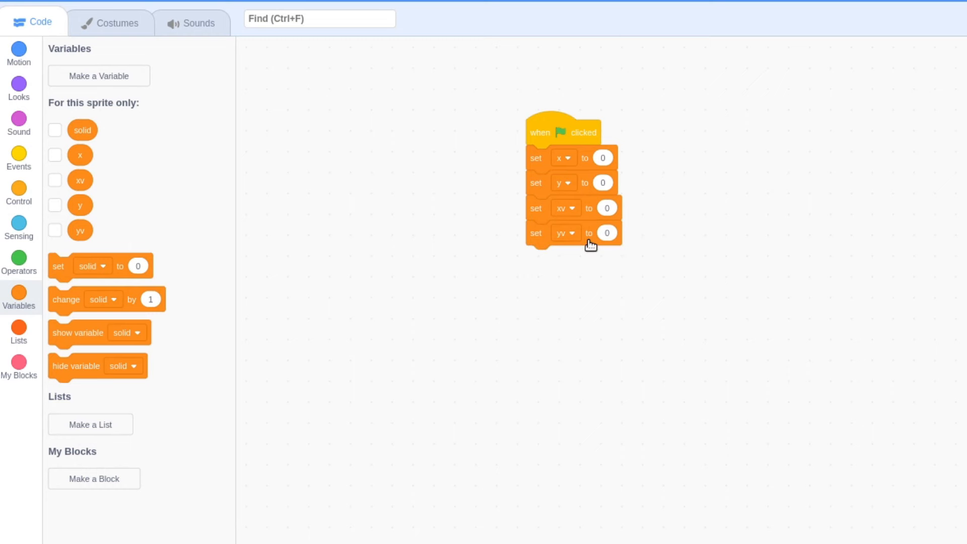
click(94, 478)
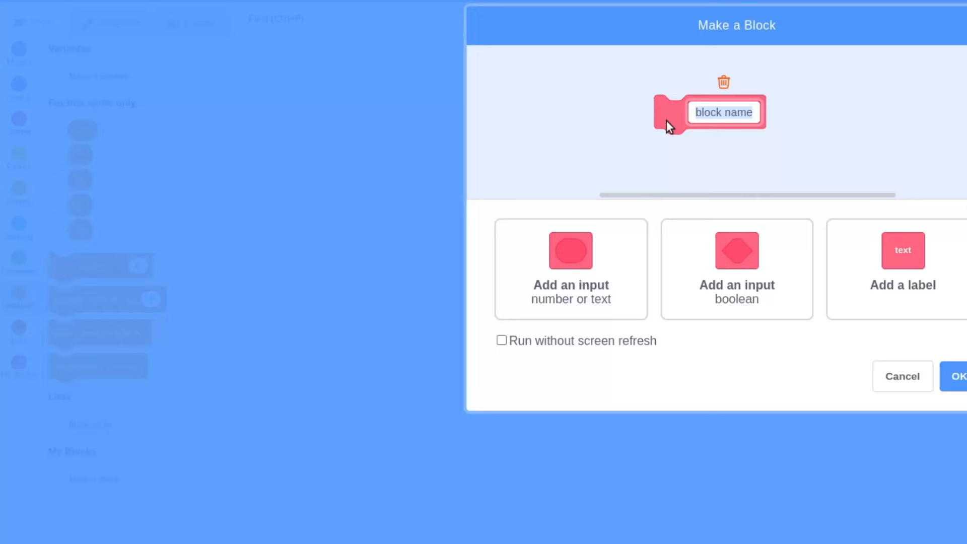
Define Check Solid (no screen refresh): go to x, y, set solid 1 if touching Sprite2 else 0
click(501, 341)
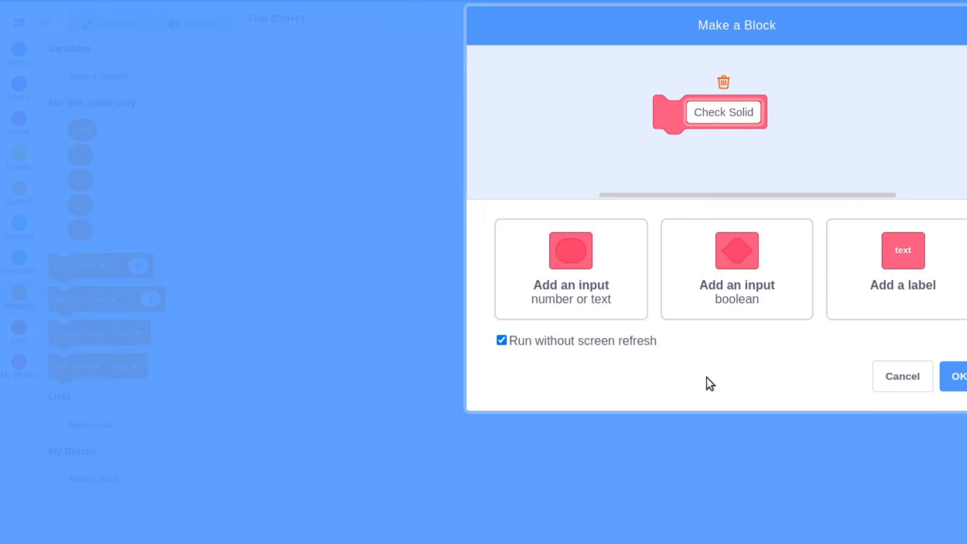
click(963, 391)
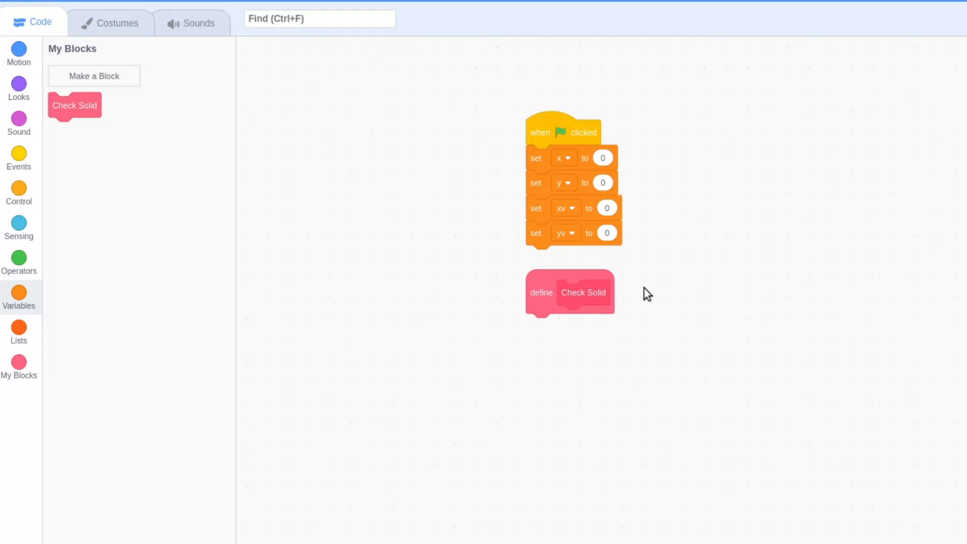
click(18, 48)
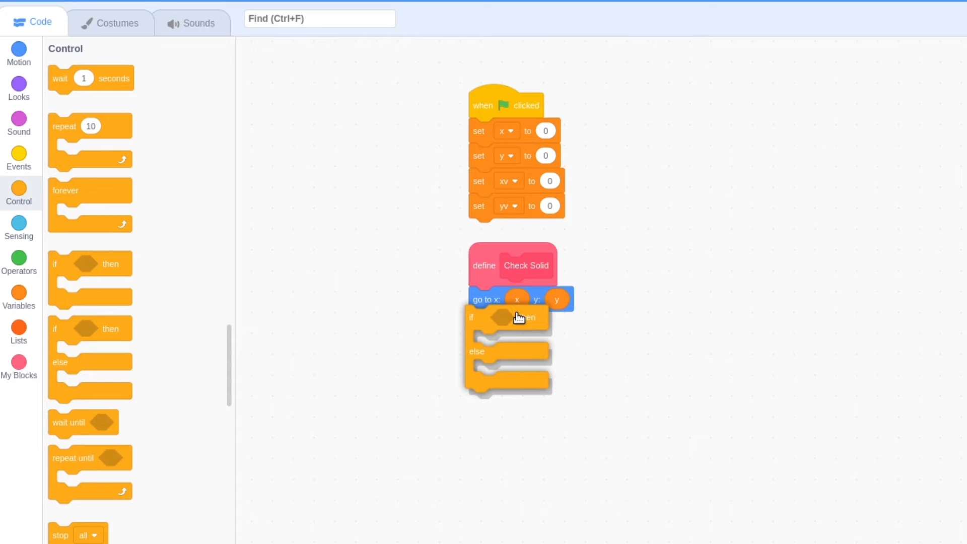
click(20, 229)
text(1)
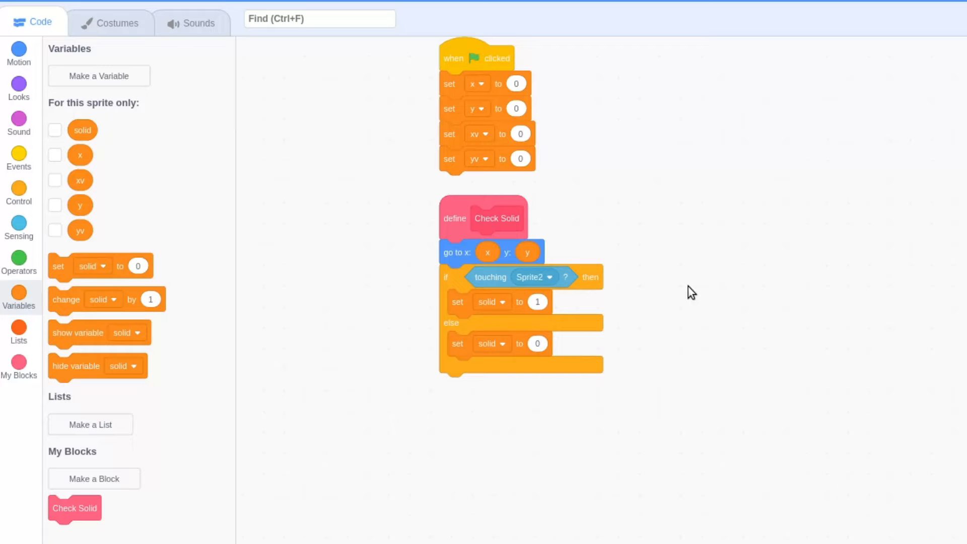
Create custom block Change Y by with input y, changing y by that input
click(95, 478)
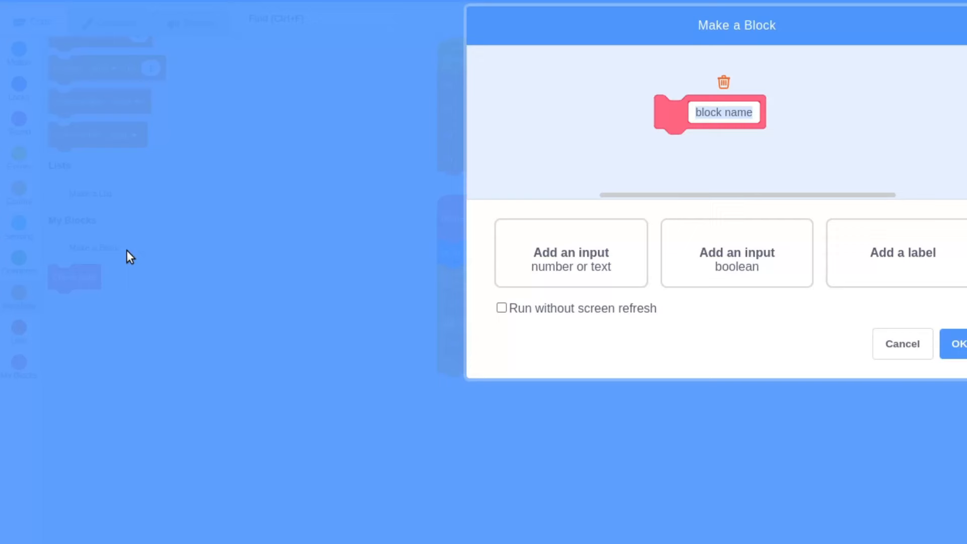
text(Change Y by)
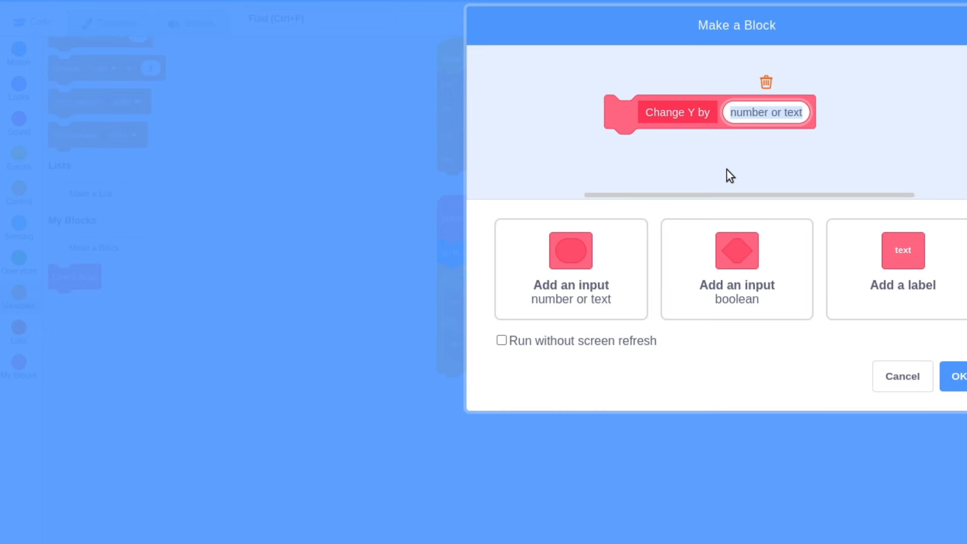
click(501, 340)
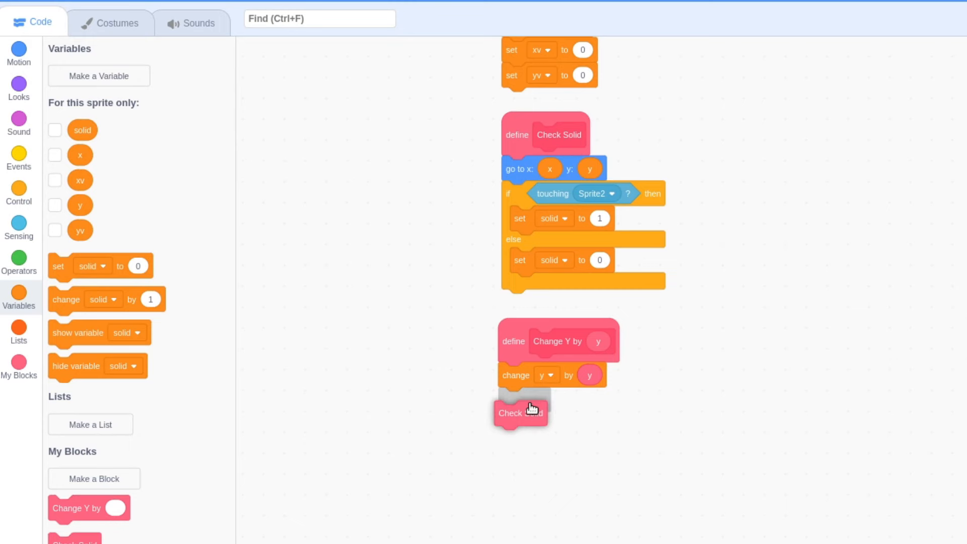
After Check Solid, if solid > 0 set yv to 0 and repeat ceiling of abs of y
click(20, 192)
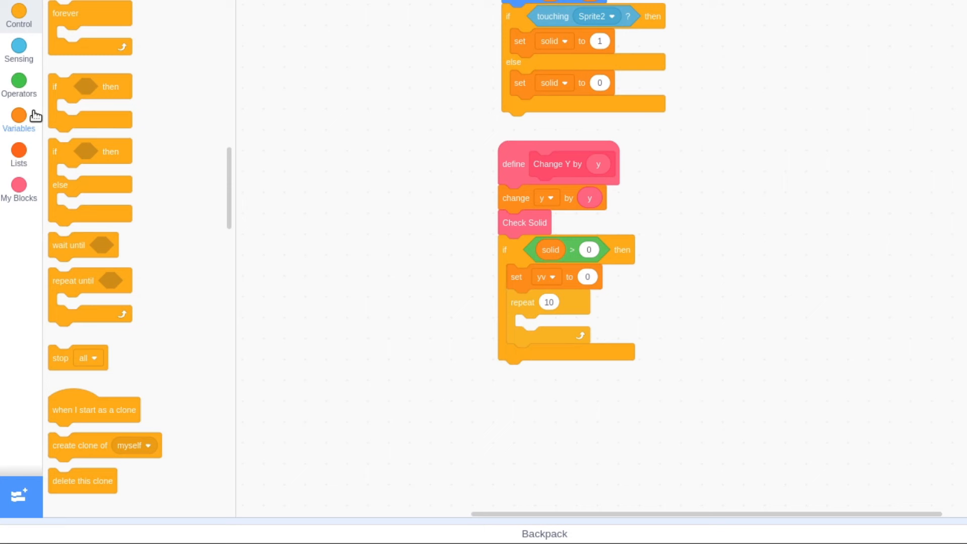
click(18, 83)
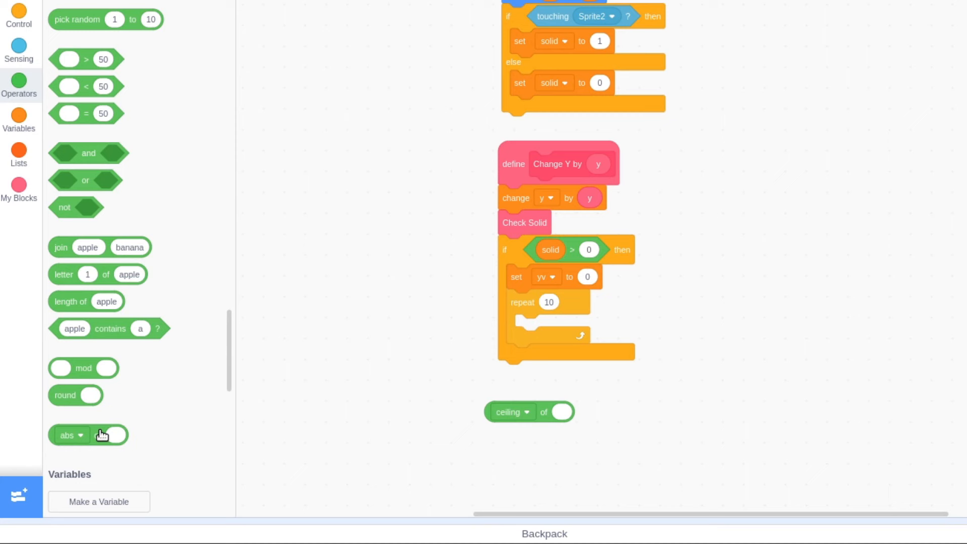
drag(529, 412, 586, 346)
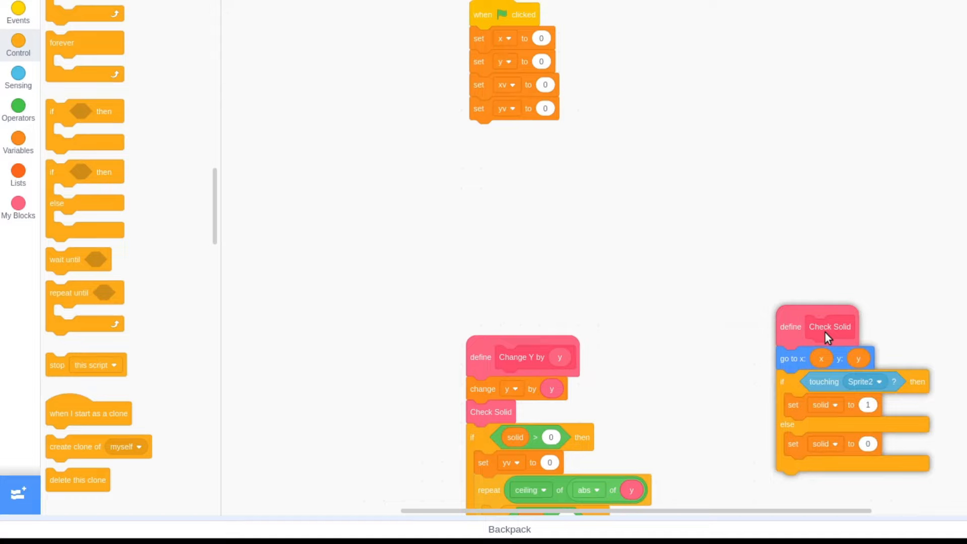
Make the main script forever change yv by -1 and Change Y by yv, then test the fall
click(18, 141)
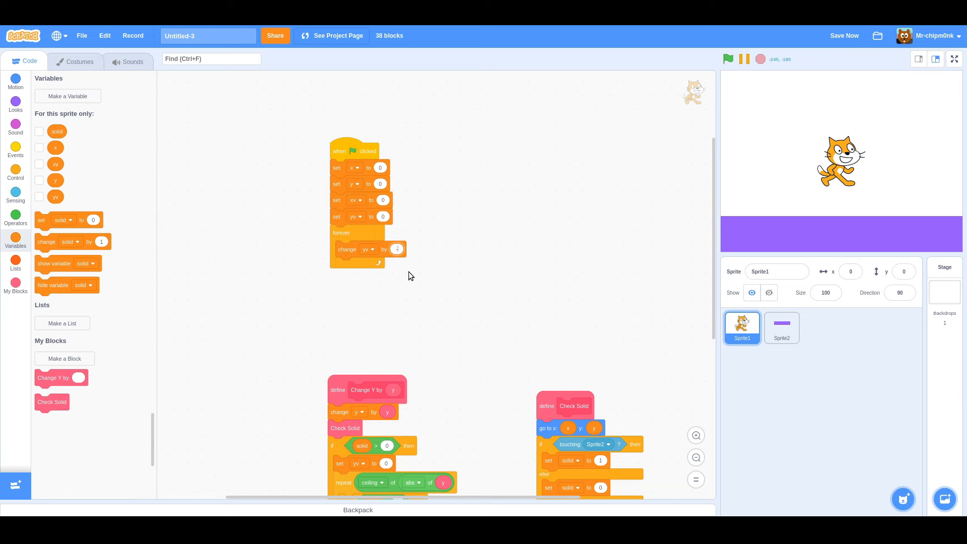
drag(52, 378, 358, 265)
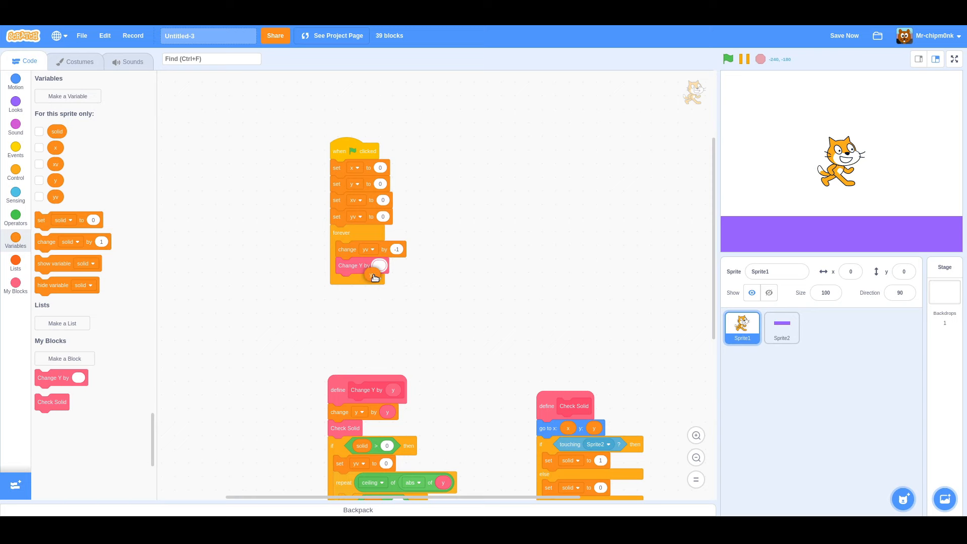
click(954, 59)
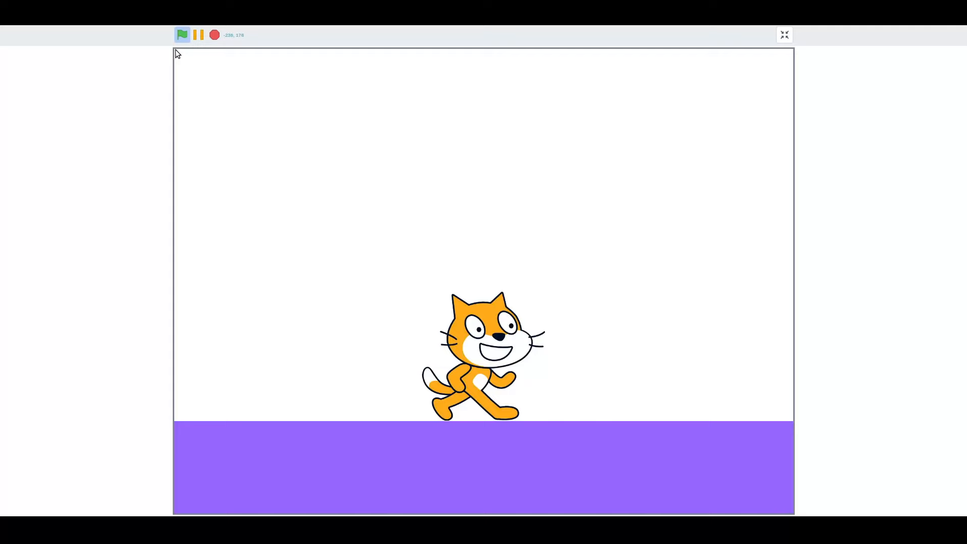
click(784, 34)
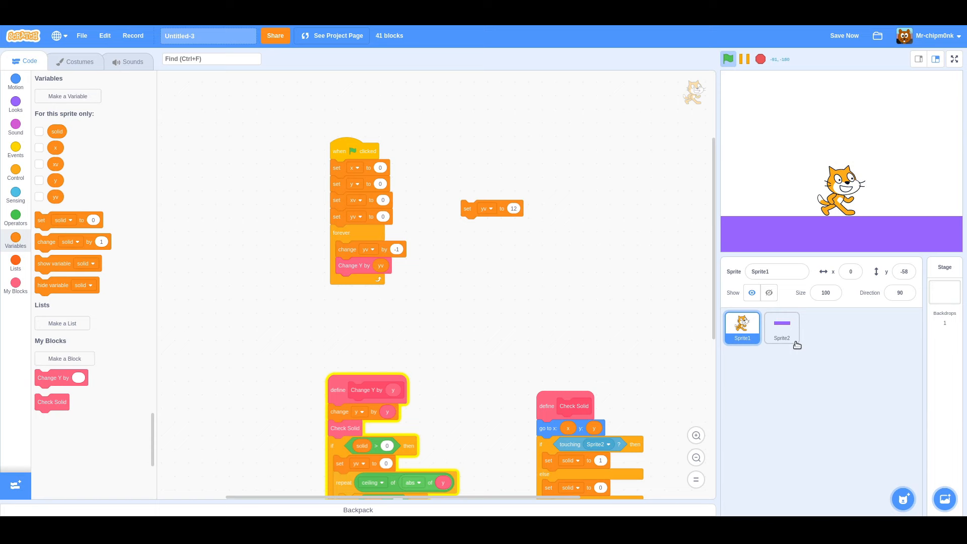
Add a floating platform to Sprite2's costume and start a new custom block
click(781, 327)
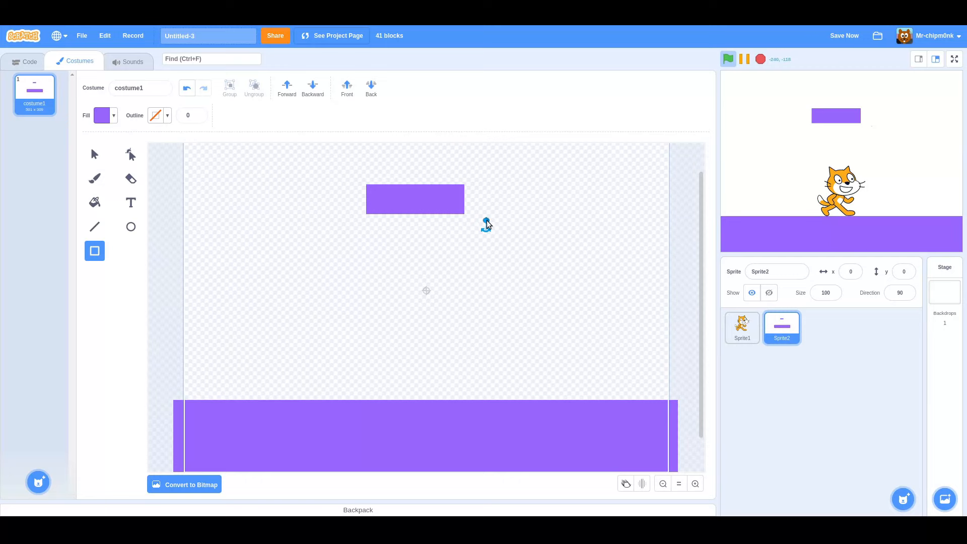
click(25, 60)
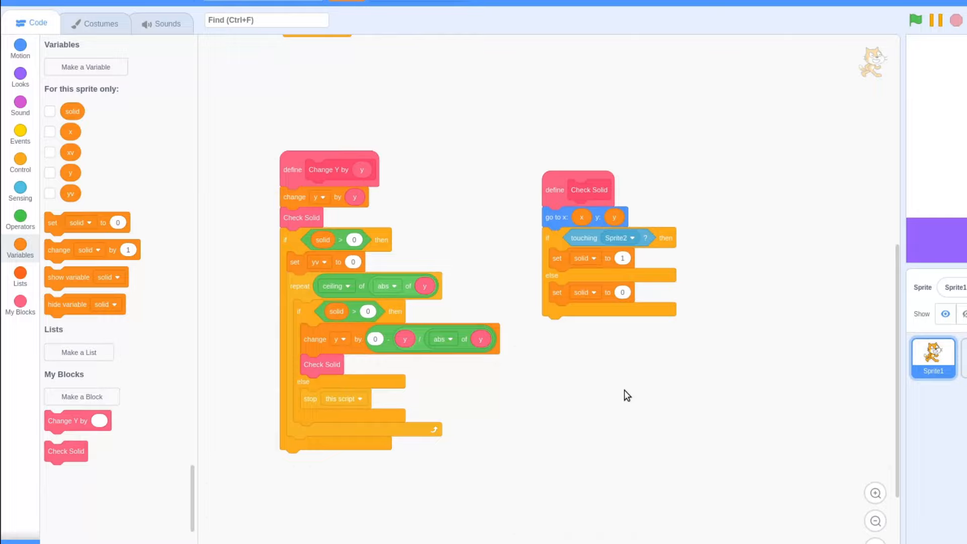
click(81, 397)
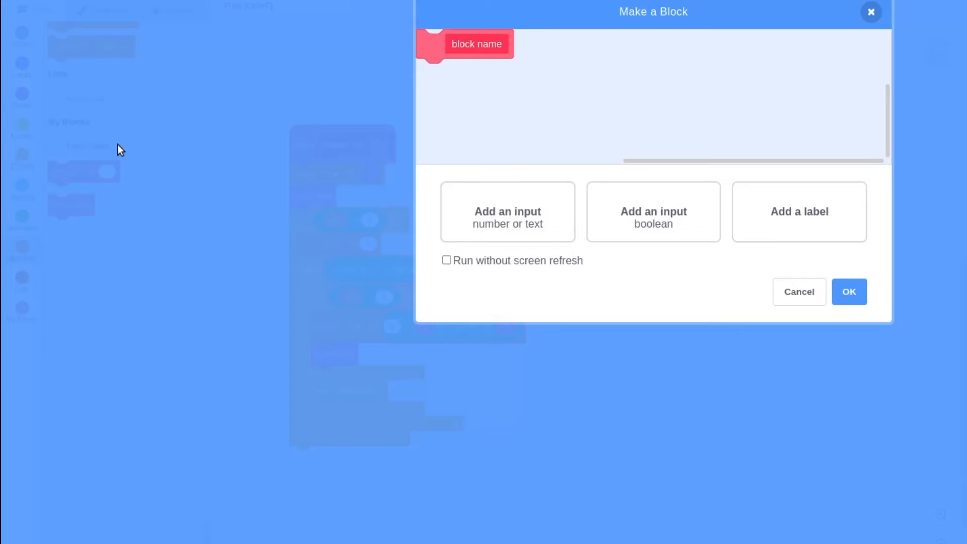
Create the Change X by block with number input x and copy the Change Y body under it
click(507, 211)
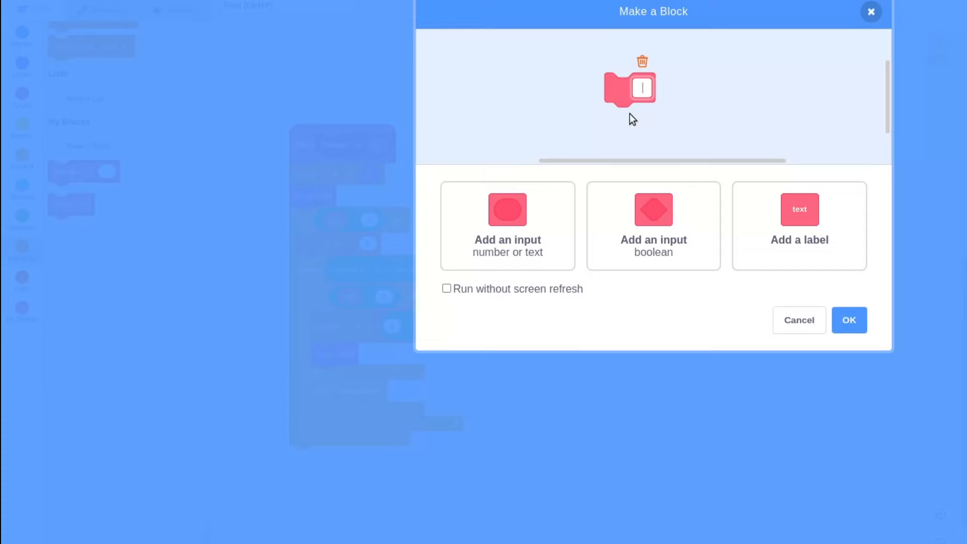
click(507, 224)
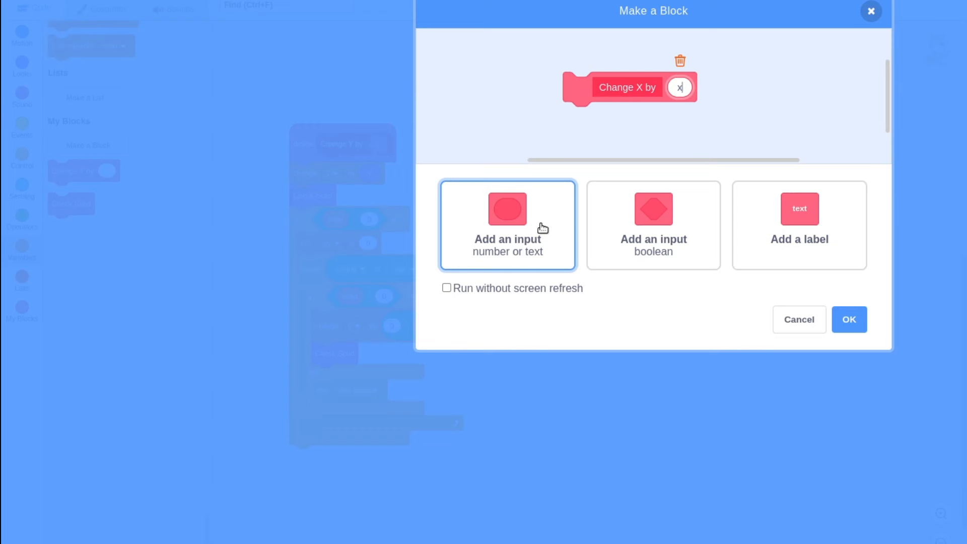
click(849, 319)
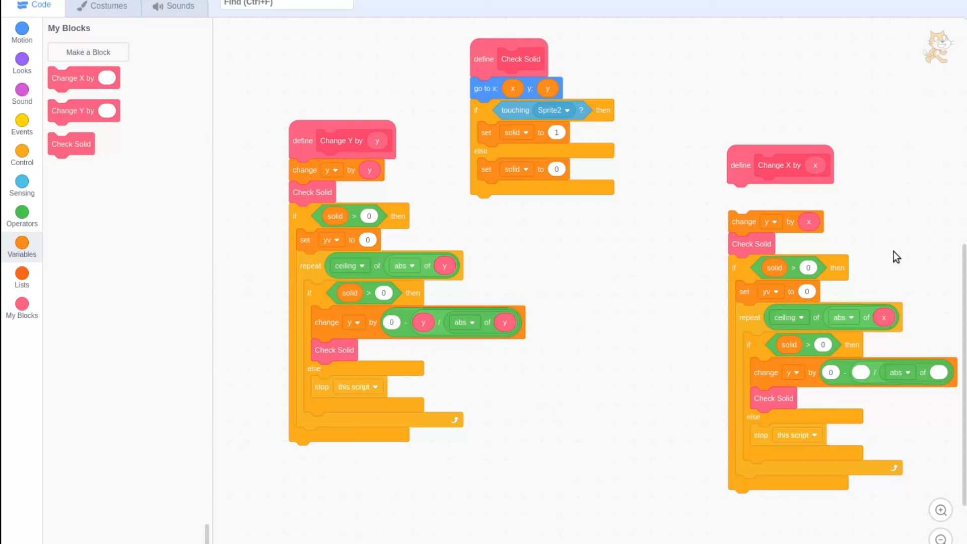
Switch the copied script to use x and xv instead of y and yv
click(770, 221)
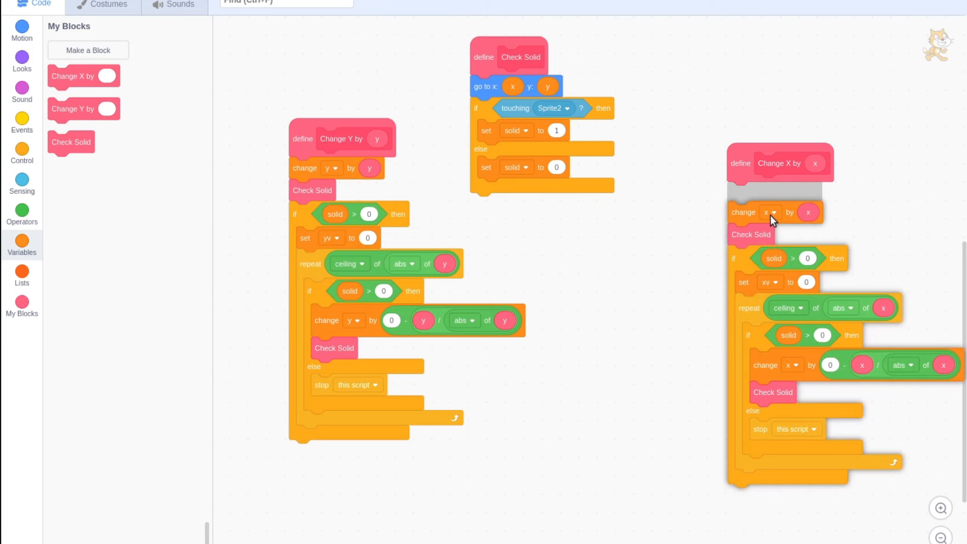
scroll(down, 3)
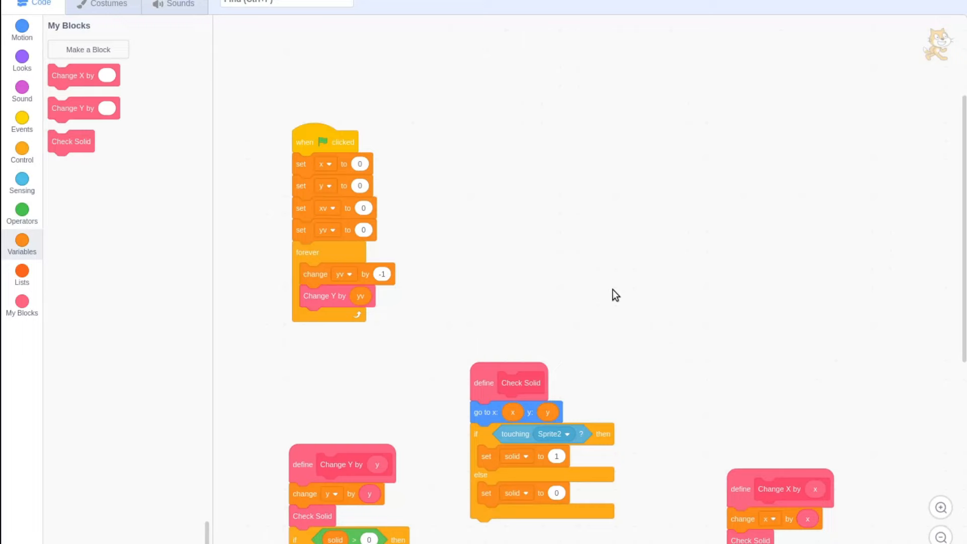
In forever, change xv by 4/-4 for right/D or left/A keys, then Change X by xv scaled 0.7
click(22, 151)
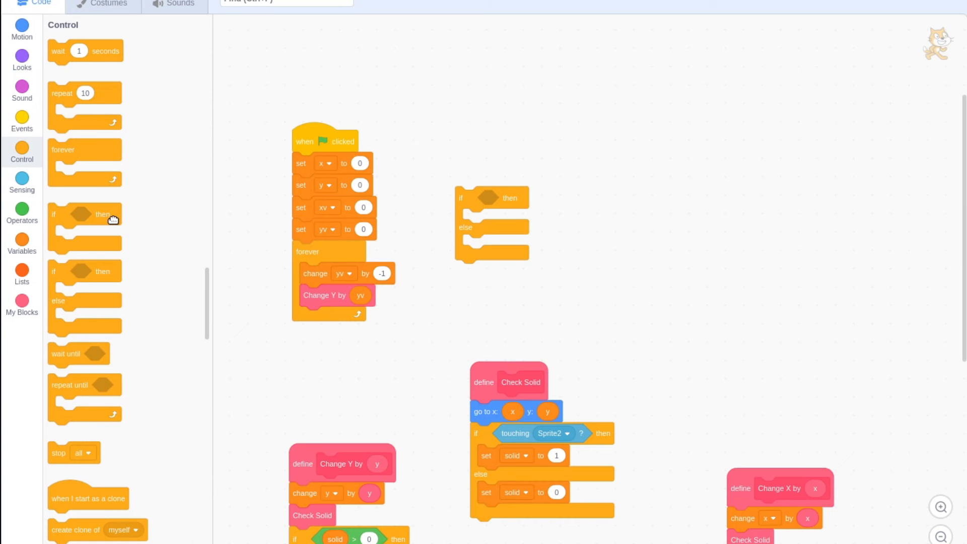
click(22, 209)
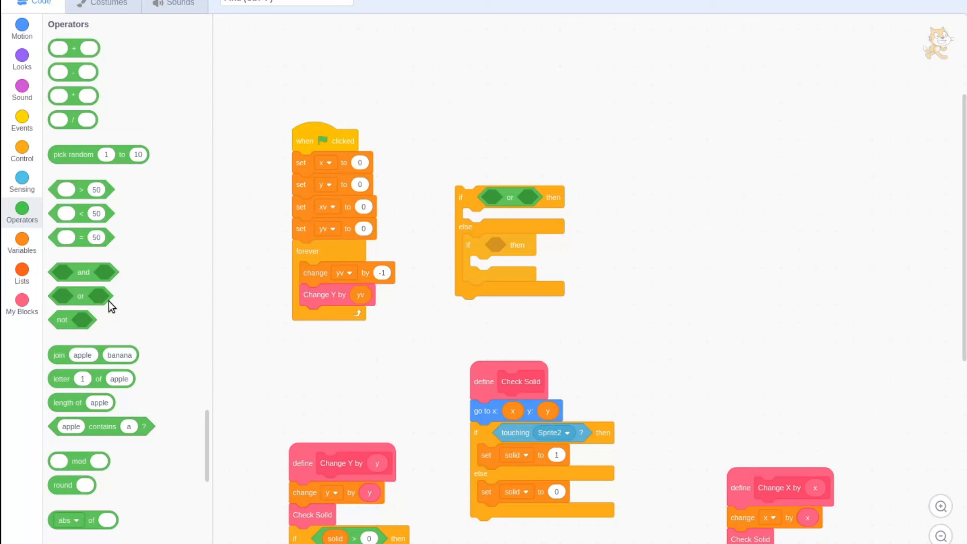
click(455, 139)
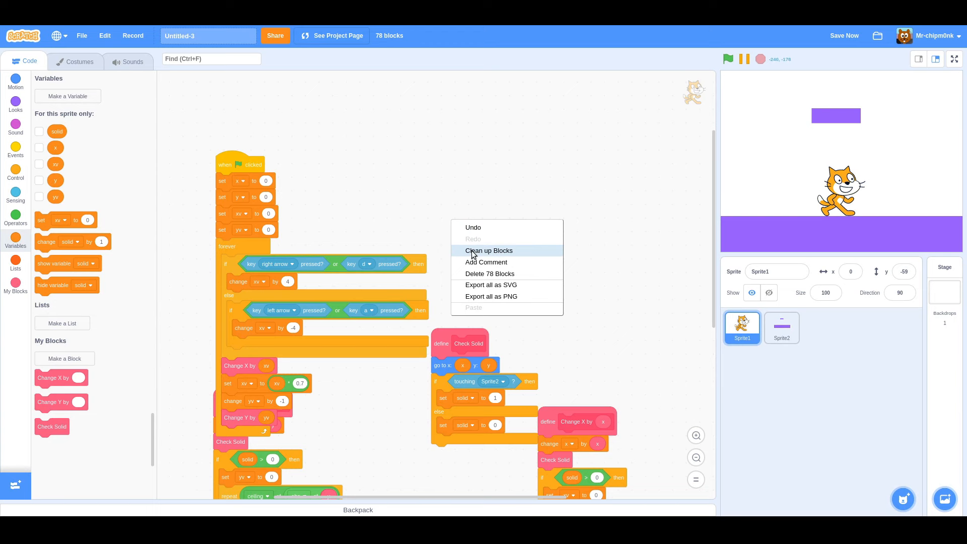
Clean up the code area into a neat column and run the game to test walking with the arrow keys
click(489, 249)
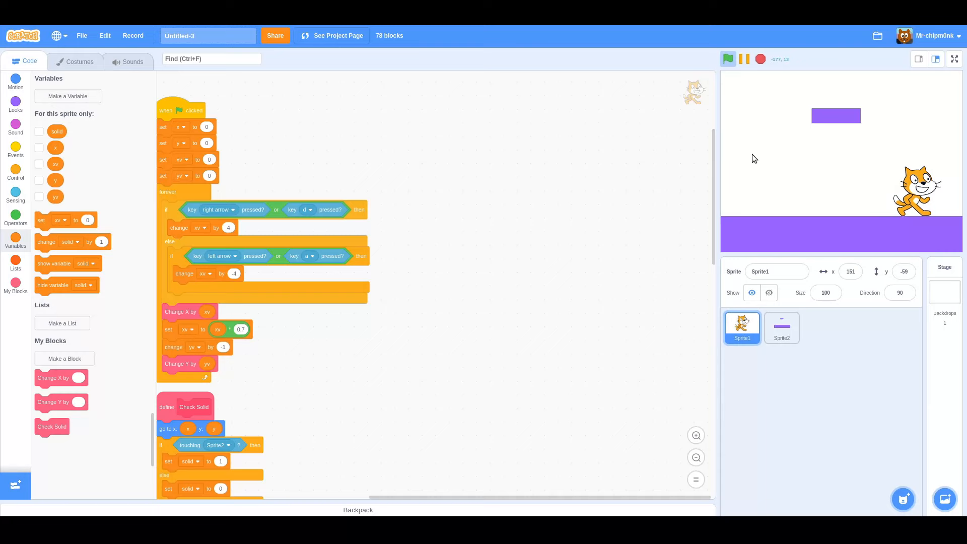
click(953, 58)
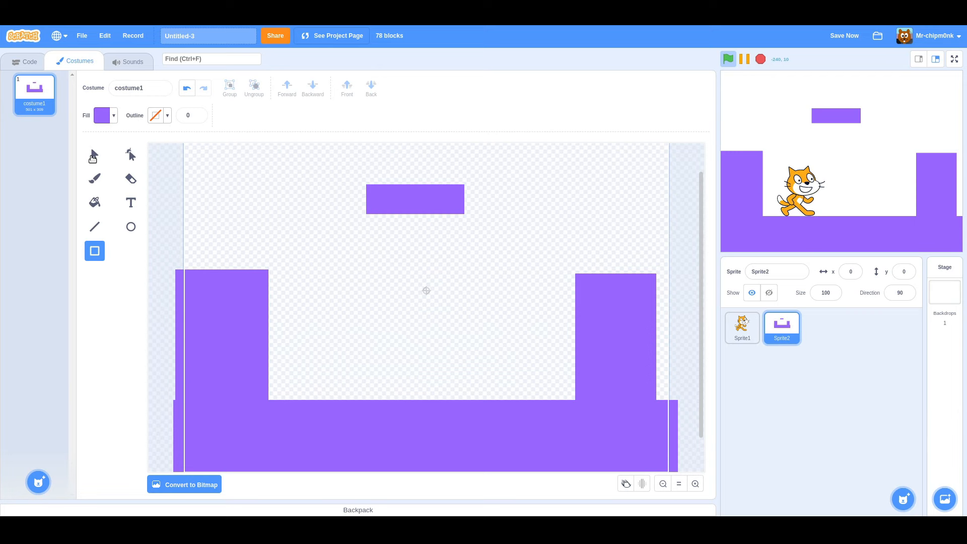
Test-run the walls and platform at full screen, then return to the editor to rename the sprites Player and Level
click(954, 58)
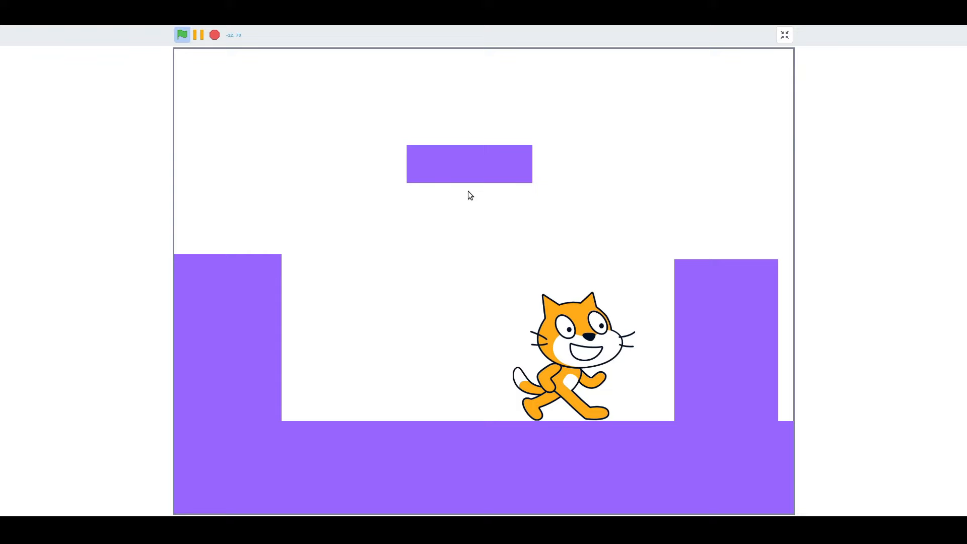
click(784, 34)
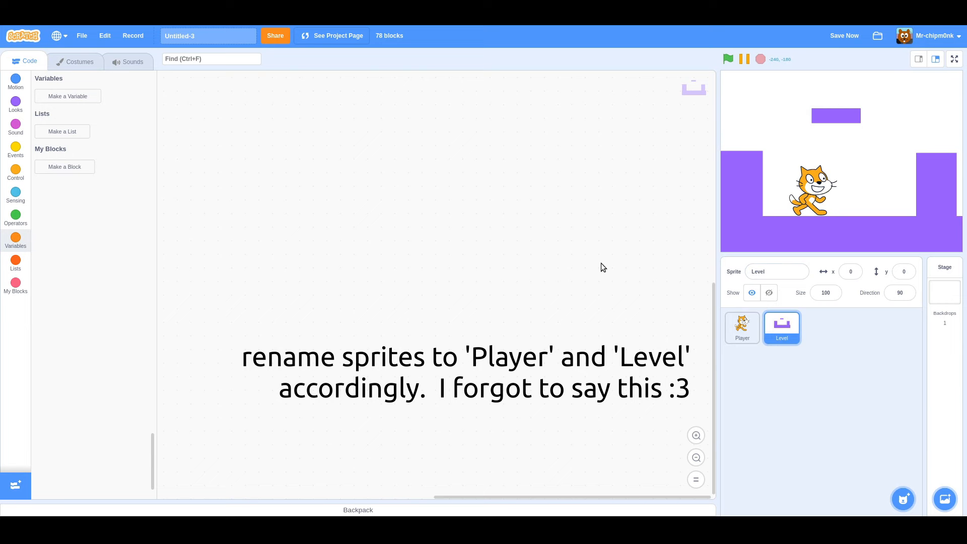
In the Player's scripts, add 'change in air by 1' inside the forever loop and run the game
click(741, 328)
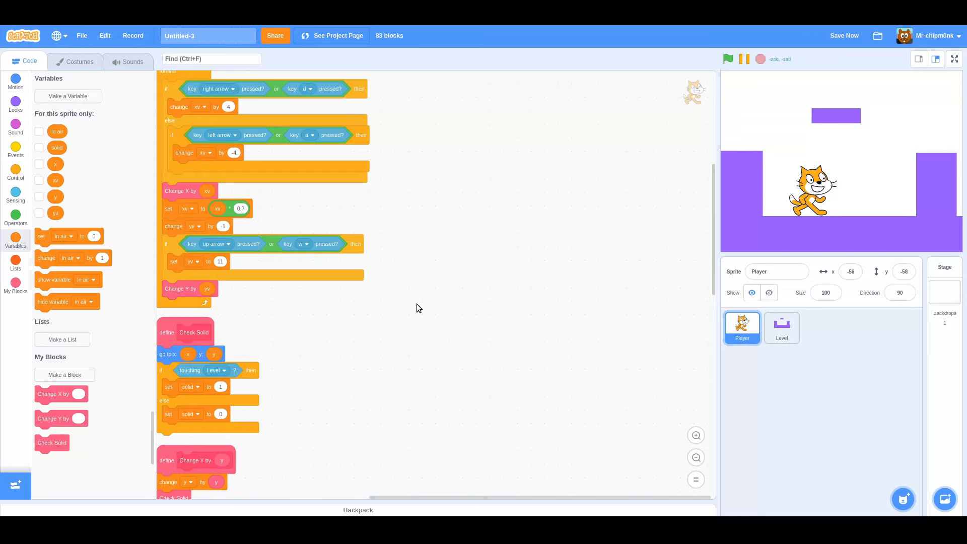
click(954, 59)
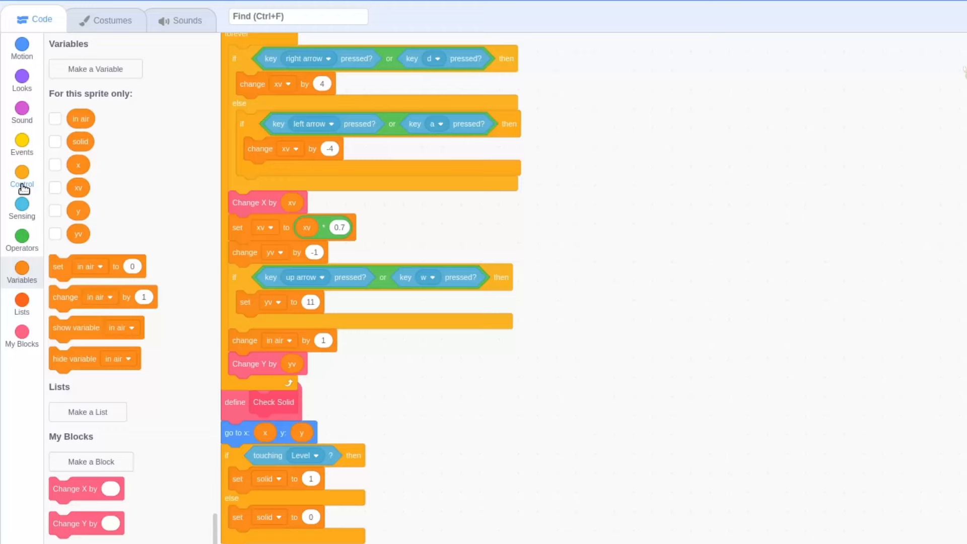
Wrap 'set yv to 11' in 'if in air < 4' and start building the 'if not y > 0' landing check that sets in air to 0
click(22, 239)
text(4)
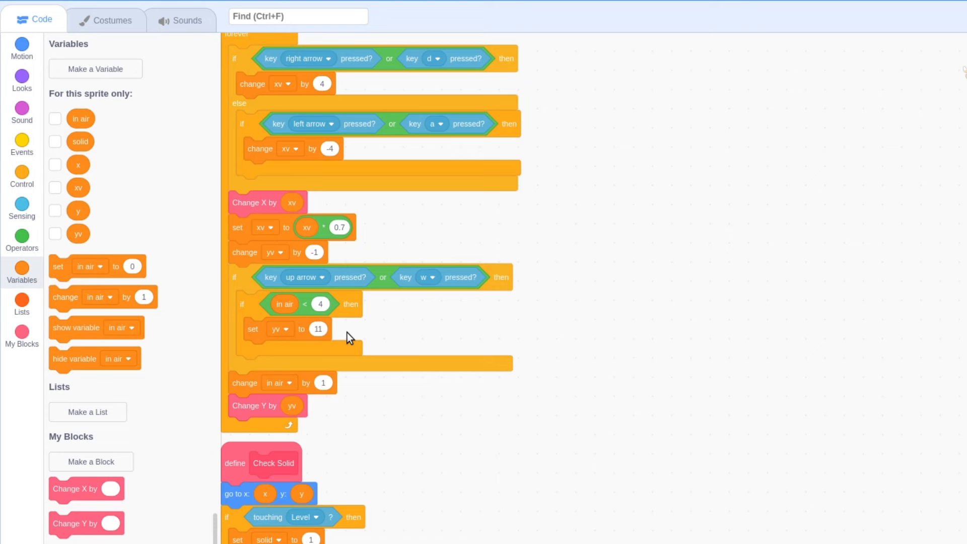
click(22, 171)
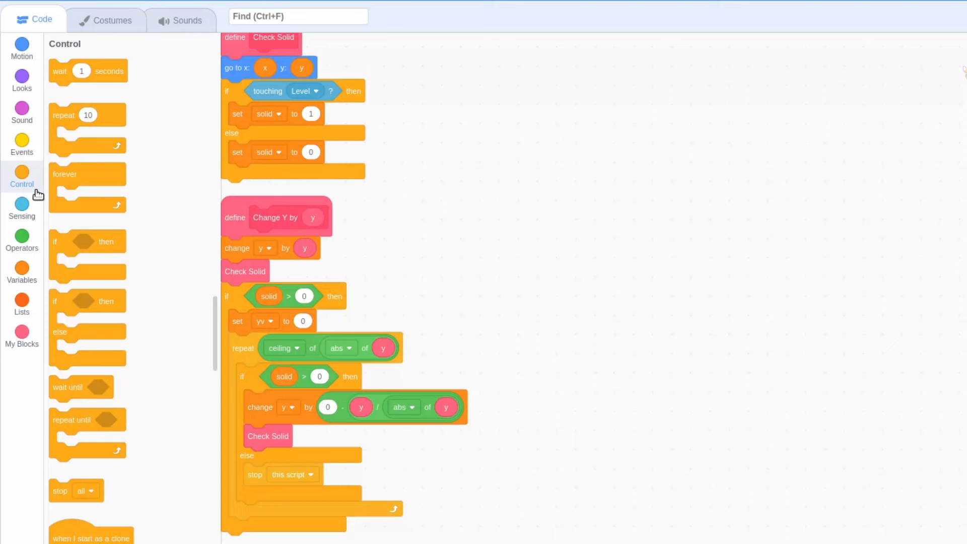
click(22, 237)
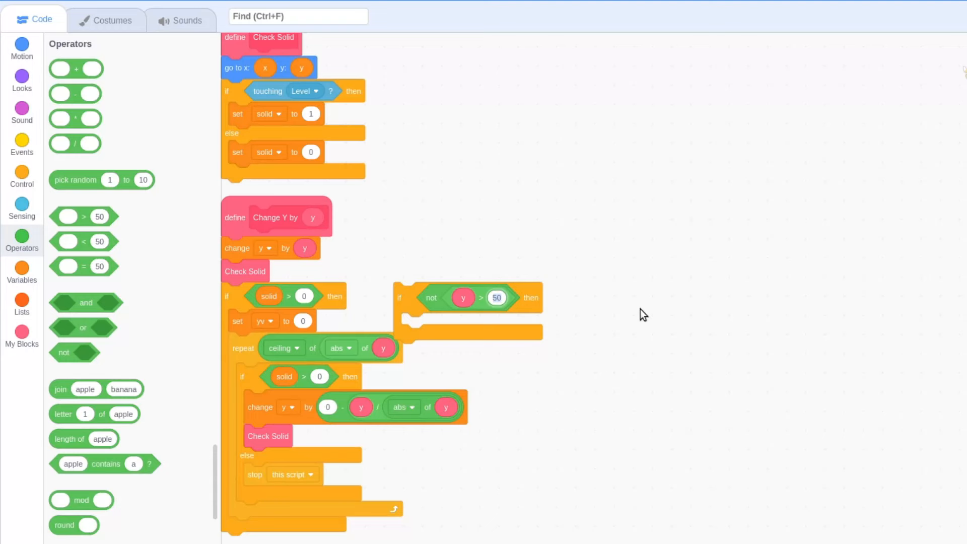
click(23, 267)
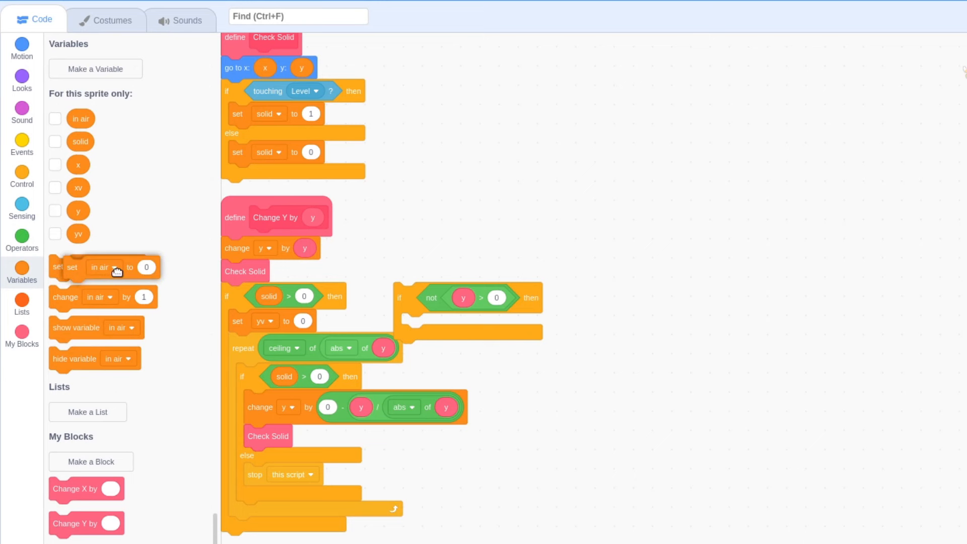
right_click(411, 338)
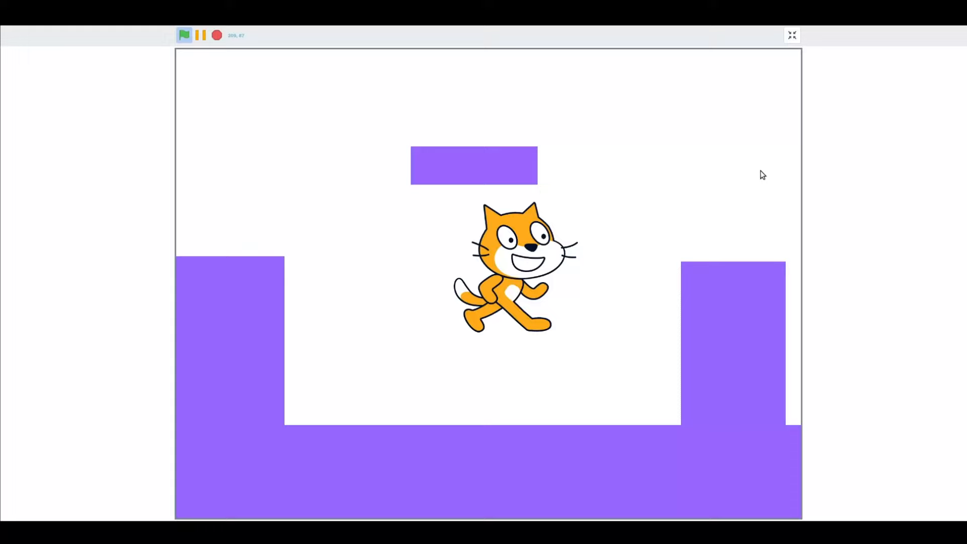
Leave full screen and add 'set size to 50 %' under the green-flag hat so the cat starts half size
click(791, 34)
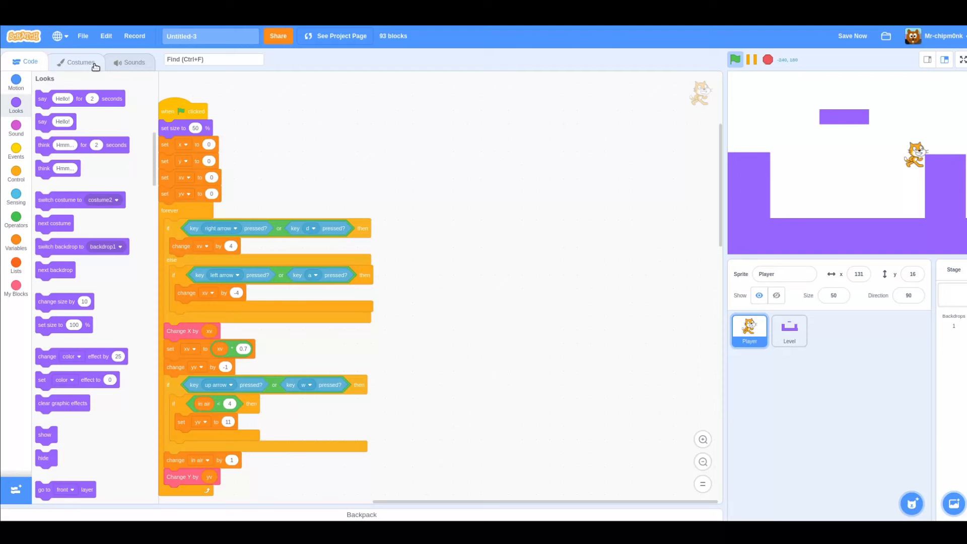
On costume2, pick a black fill and draw a black rectangle over the cat's body as a collision box
click(80, 62)
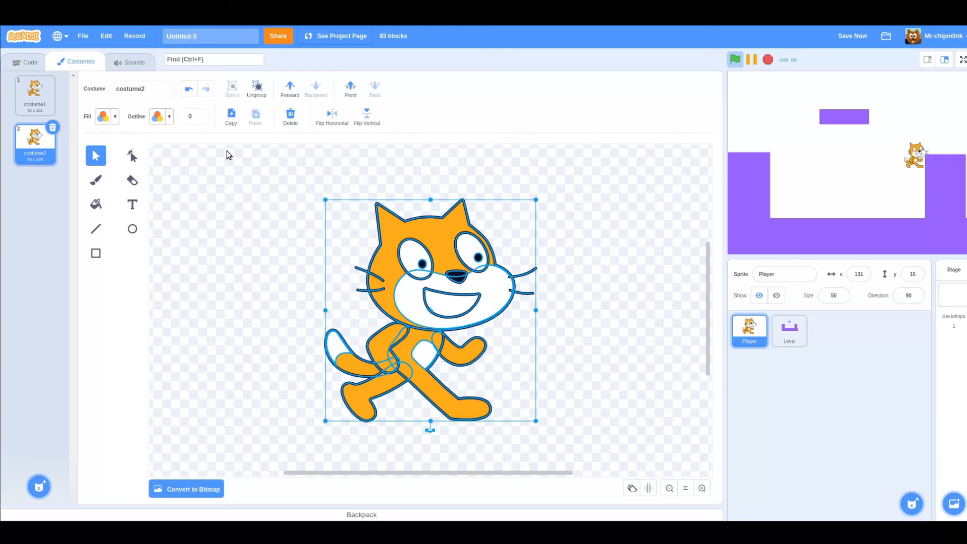
click(103, 117)
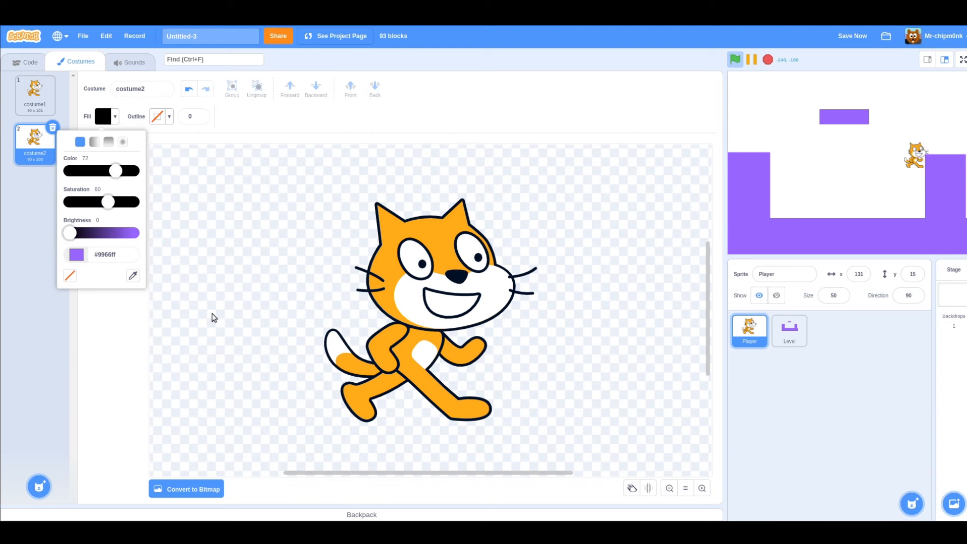
drag(375, 213, 477, 422)
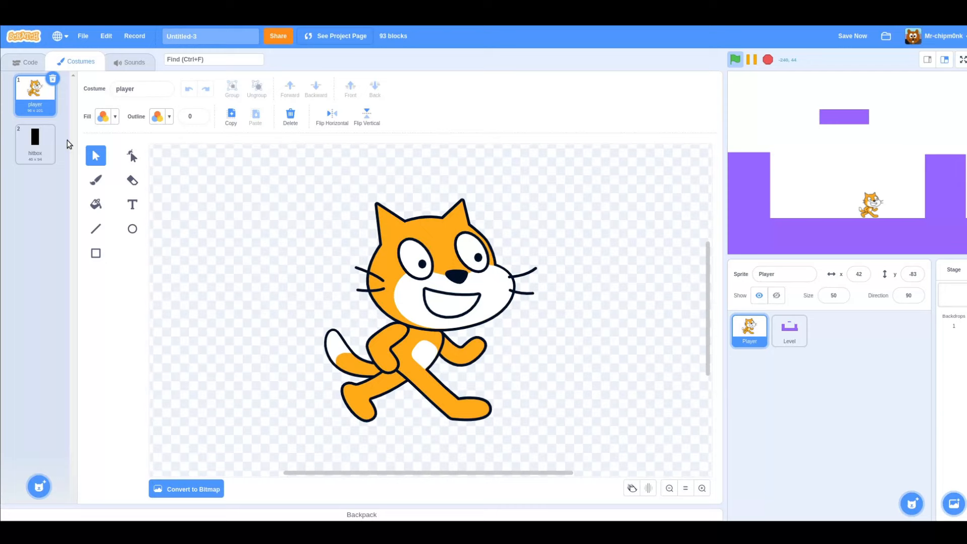
Rename the costumes to 'player' and 'hitbox' and return to the Player's scripts
click(25, 63)
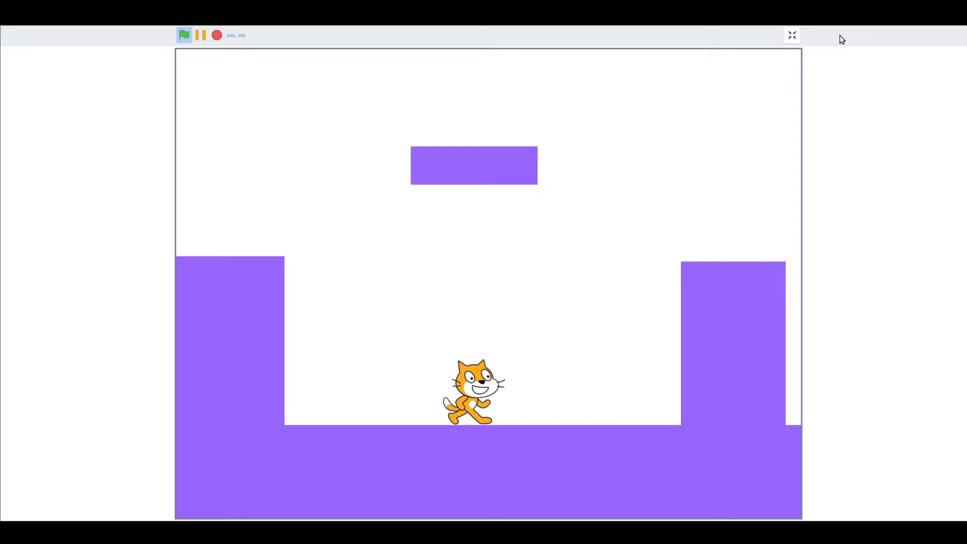
Add 'go to front layer' and 'switch costume to hitbox' before the forever loop and test at full screen
click(791, 35)
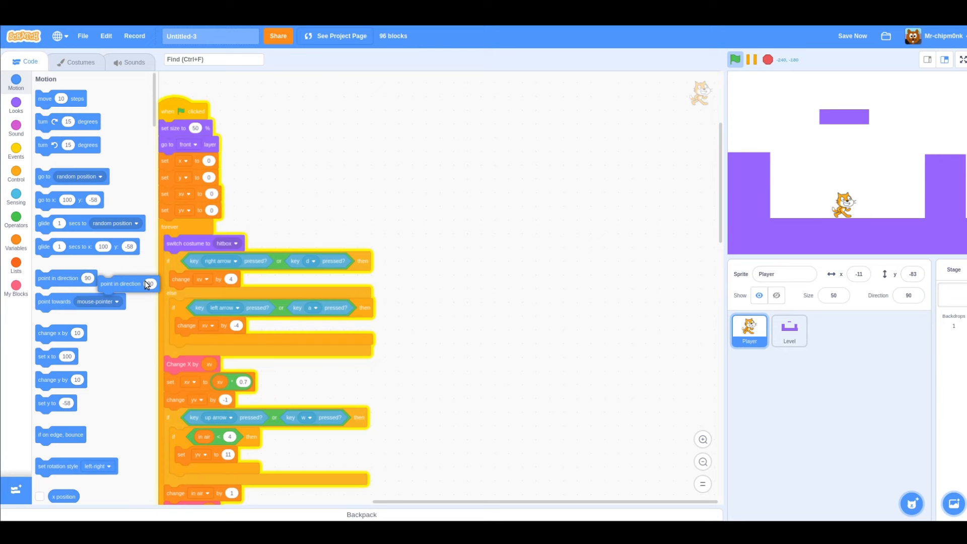
Set rotation style left-right, point direction 90 on right keys and -90 on left keys, then save the project
drag(76, 465, 201, 161)
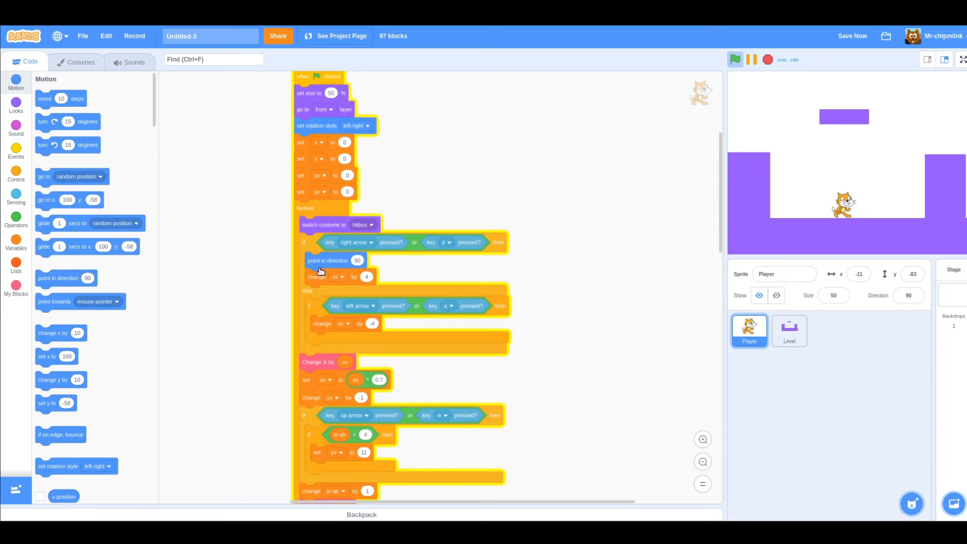
click(735, 60)
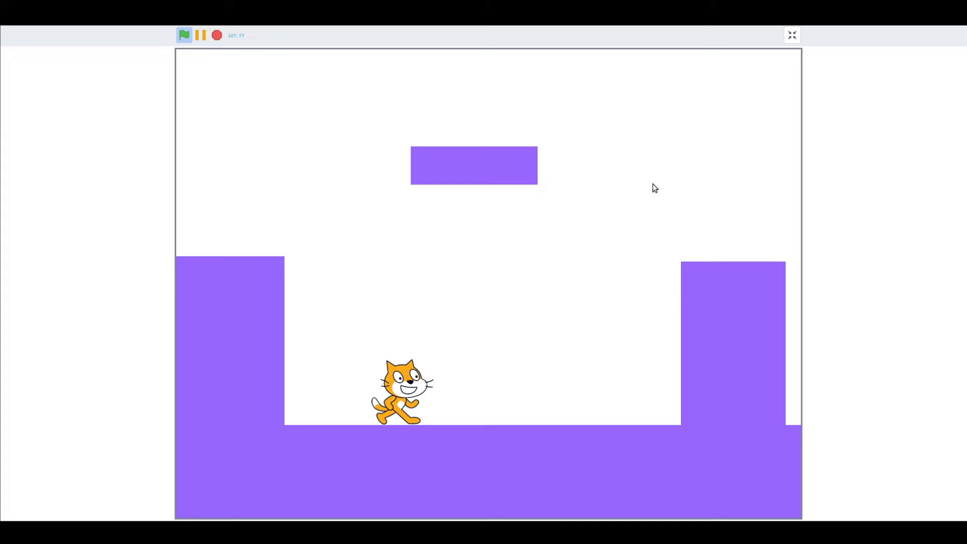
click(792, 34)
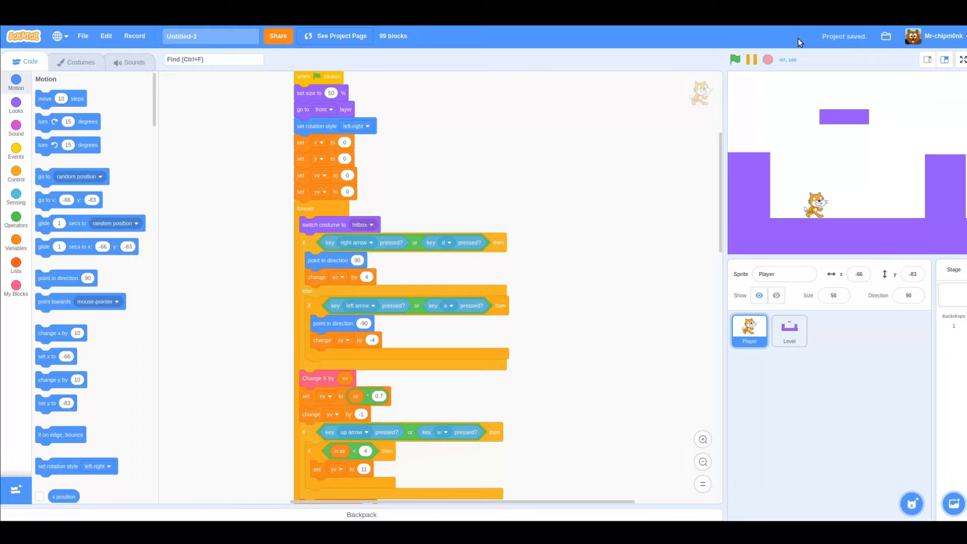